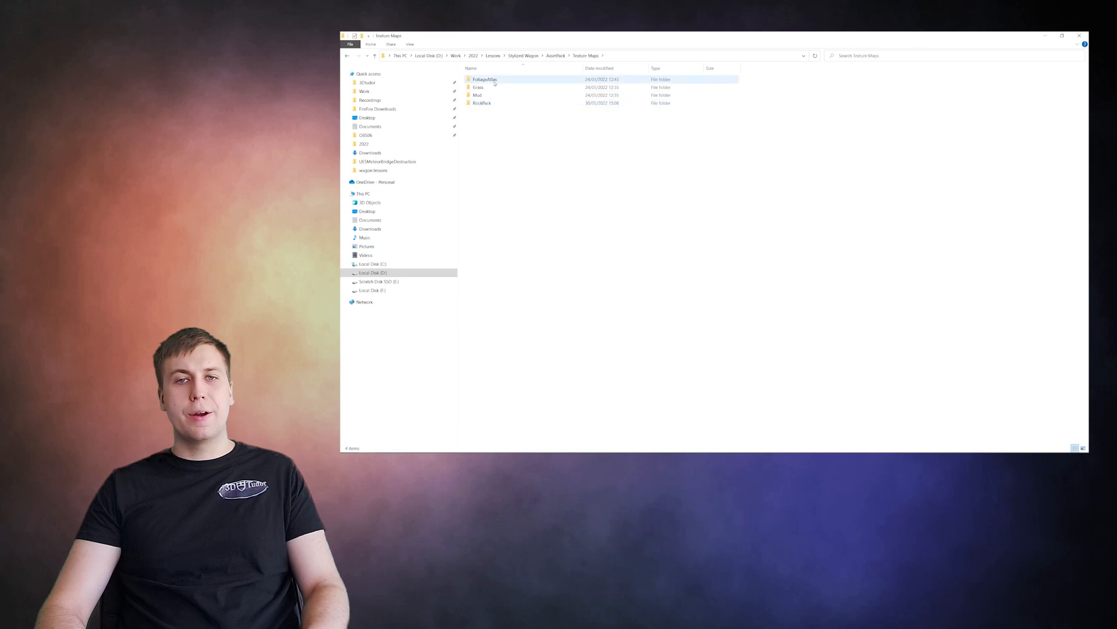
# Step: Browse the Exported Wagon Textures folder's base colour, emissive, normal and roughness PNG thumbnails
pyautogui.doubleClick(478, 87)
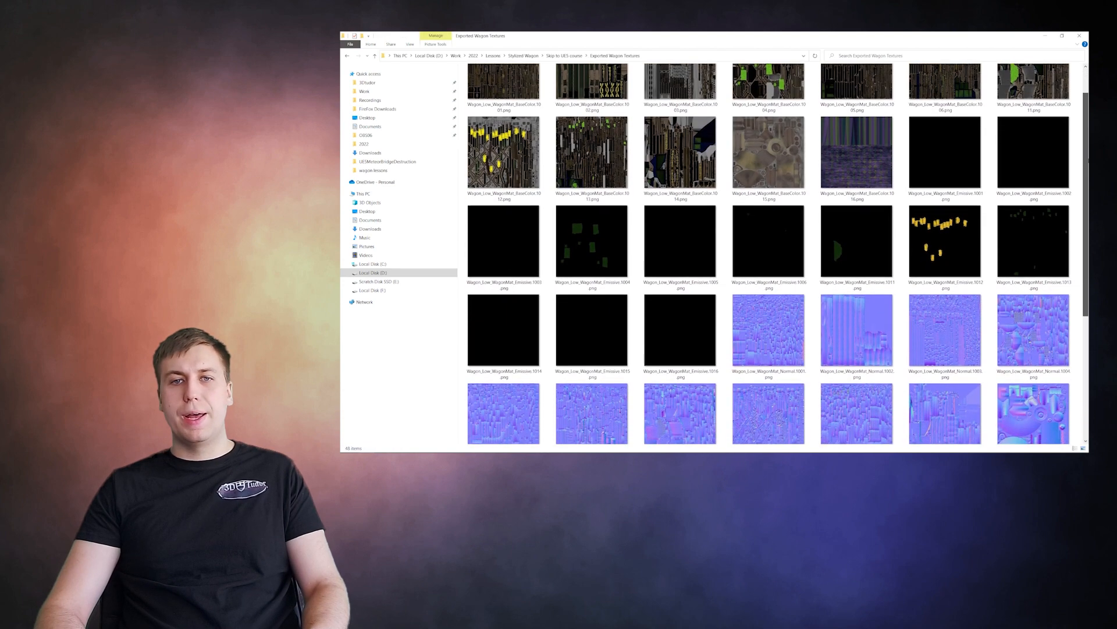
pyautogui.scroll(-3)
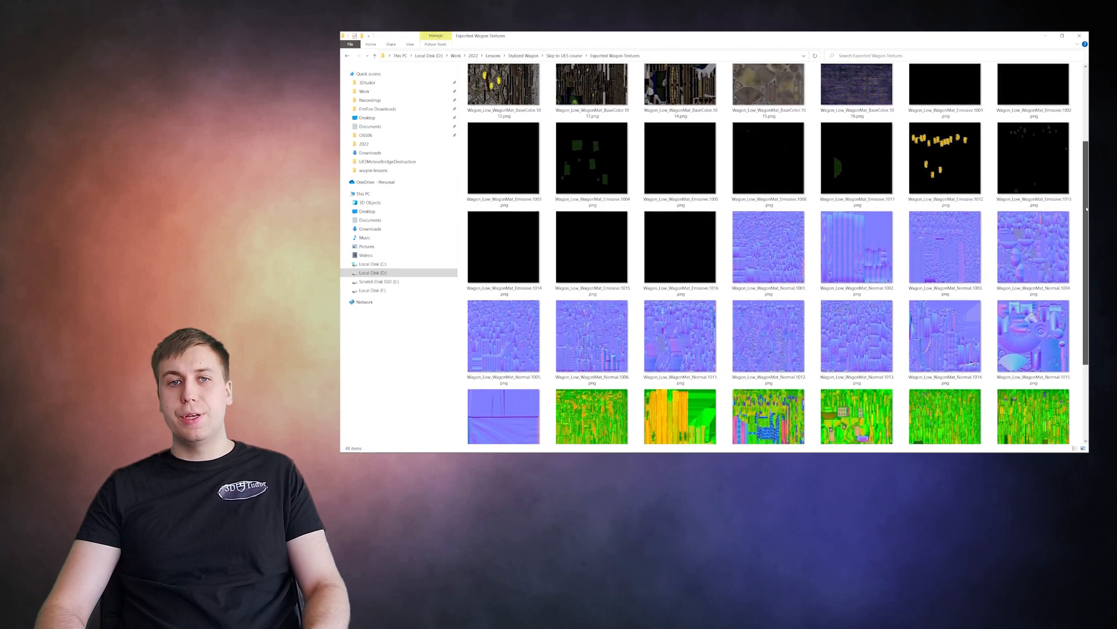
pyautogui.scroll(-3)
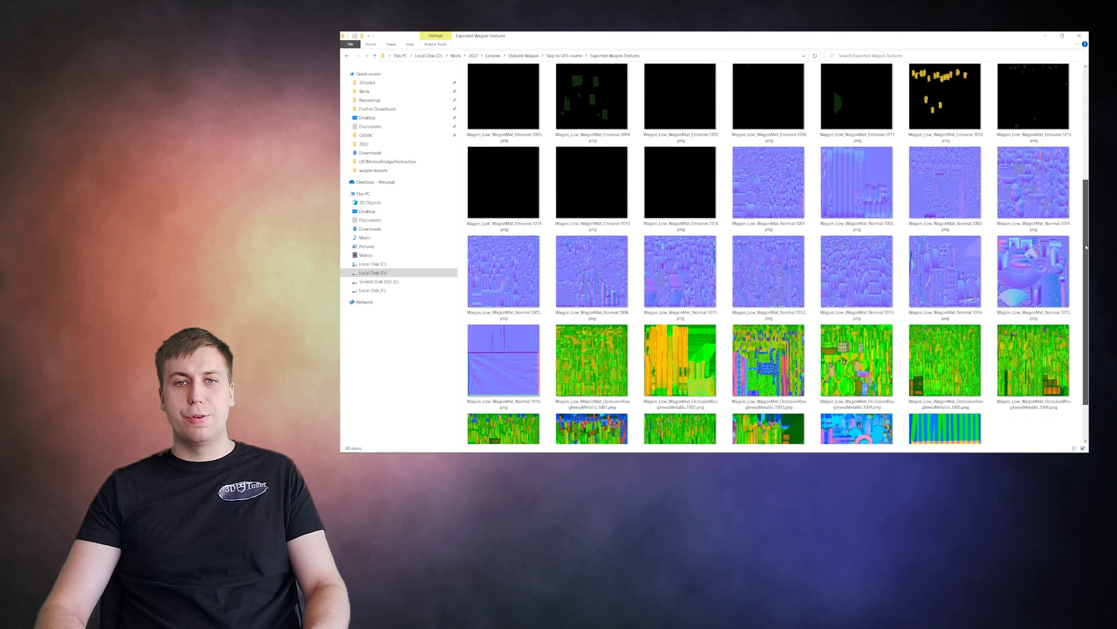
pyautogui.scroll(-3)
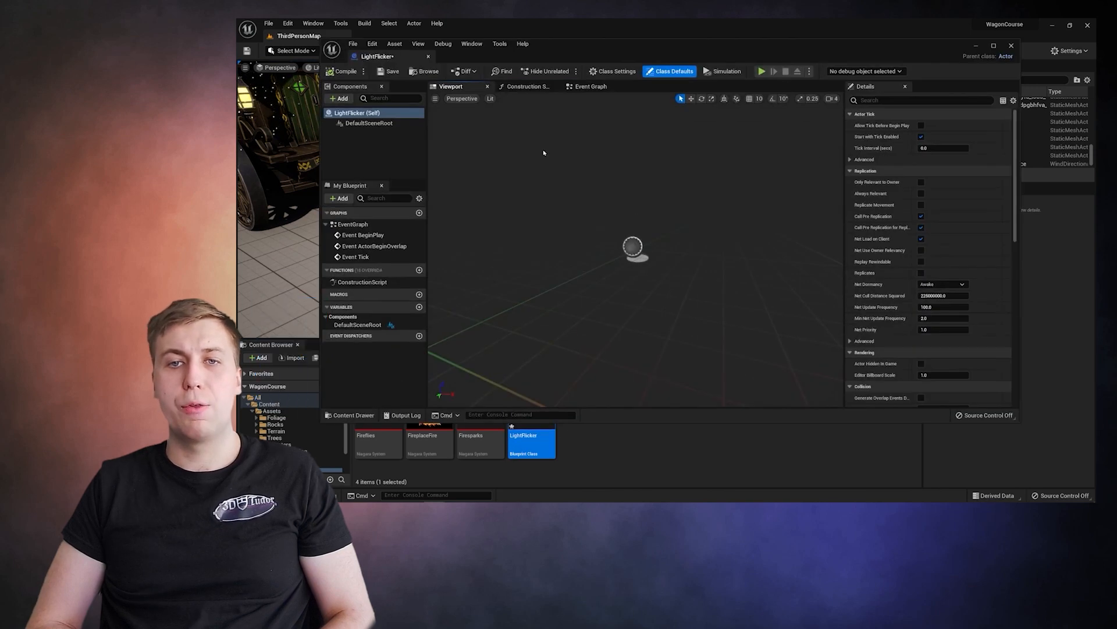
# Step: Add a PointLight component and a Timeline node with a new track to LightFlicker
pyautogui.click(337, 97)
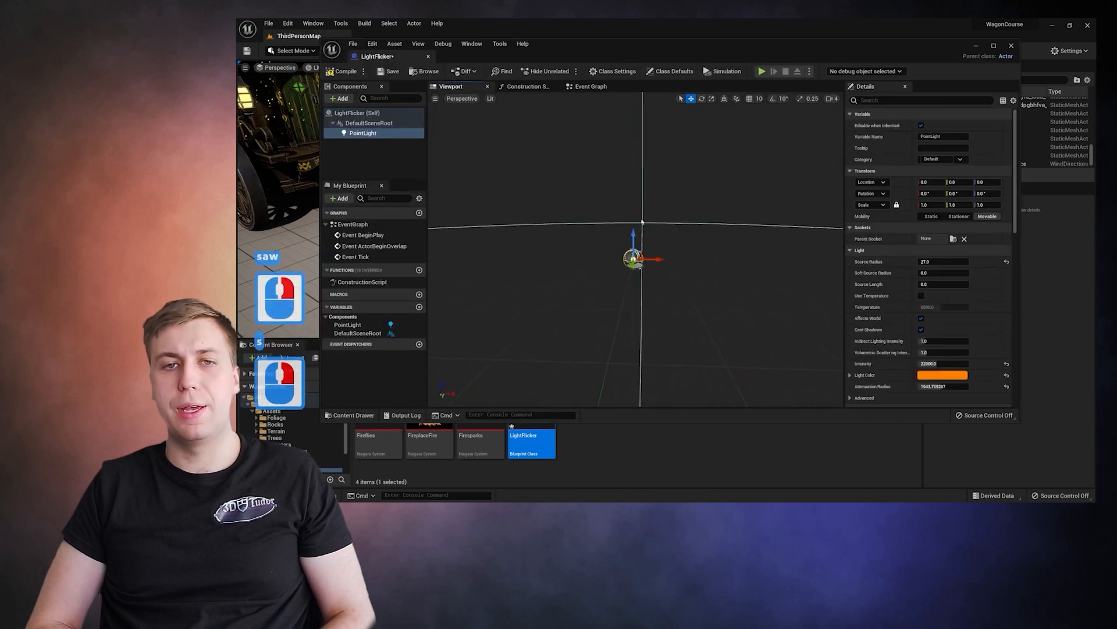
pyautogui.click(591, 87)
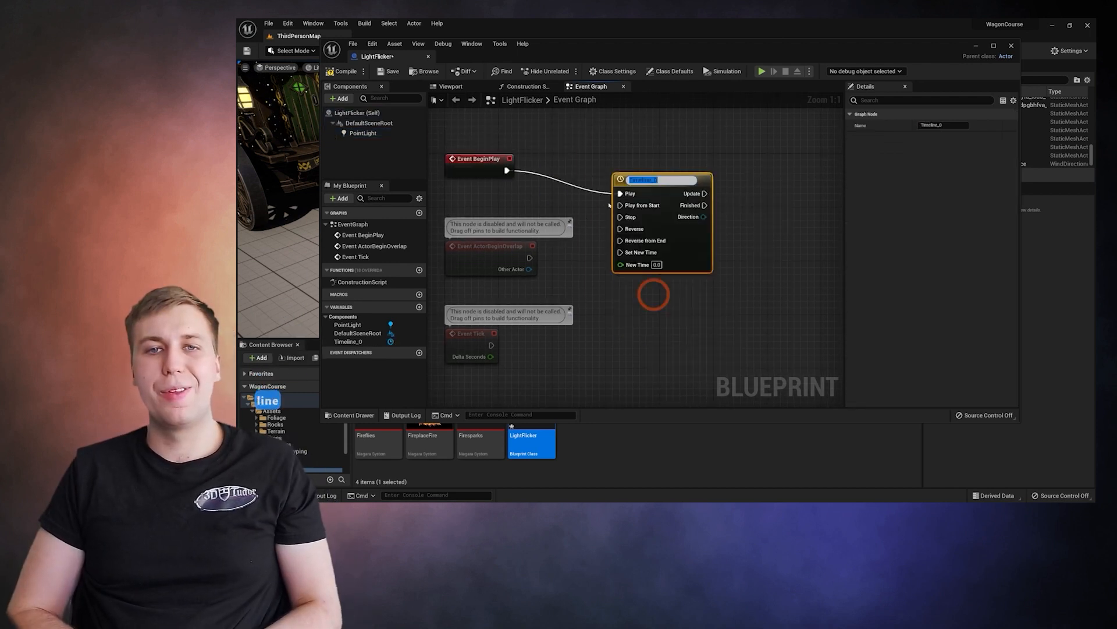
pyautogui.doubleClick(655, 179)
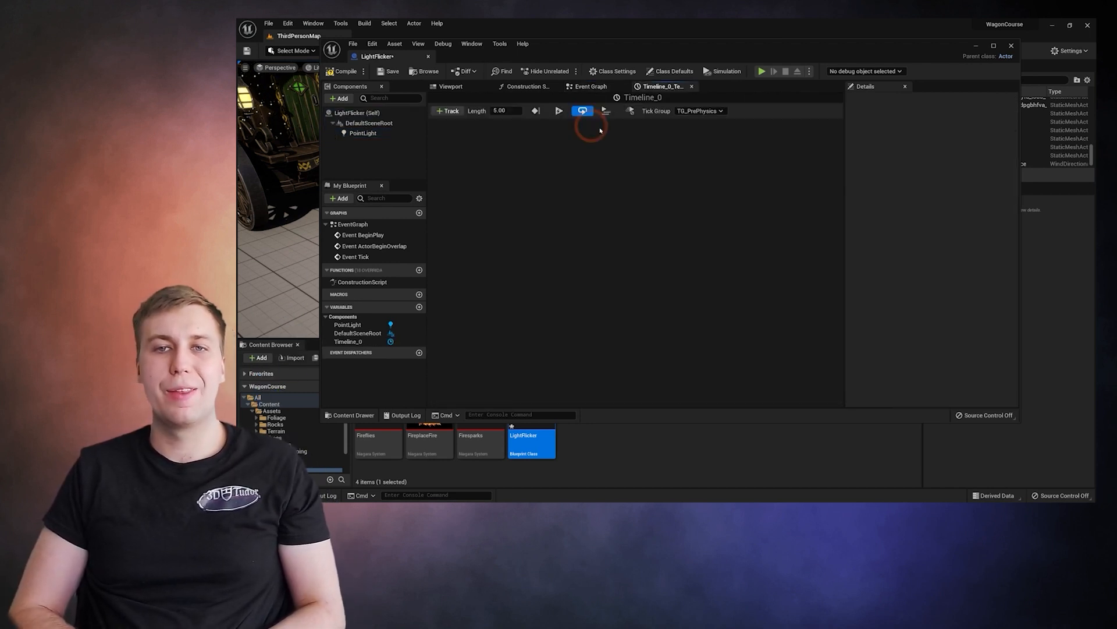
pyautogui.click(590, 86)
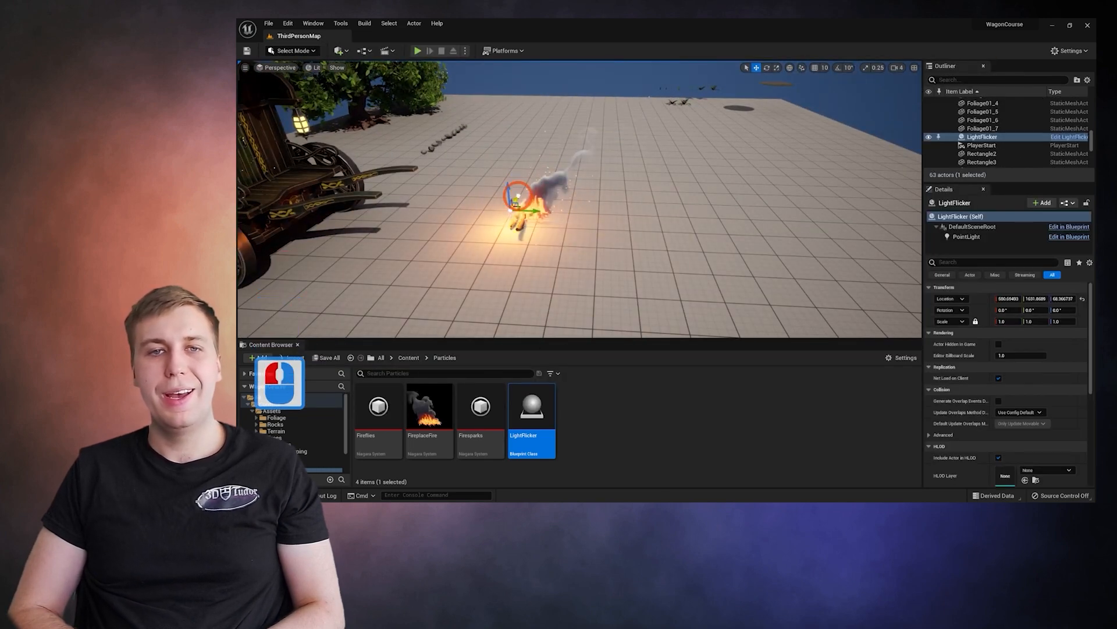
# Step: Build WagonFlagMaterial with Texture Sample nodes and SimpleGrassWind feeding world position offset
pyautogui.click(416, 50)
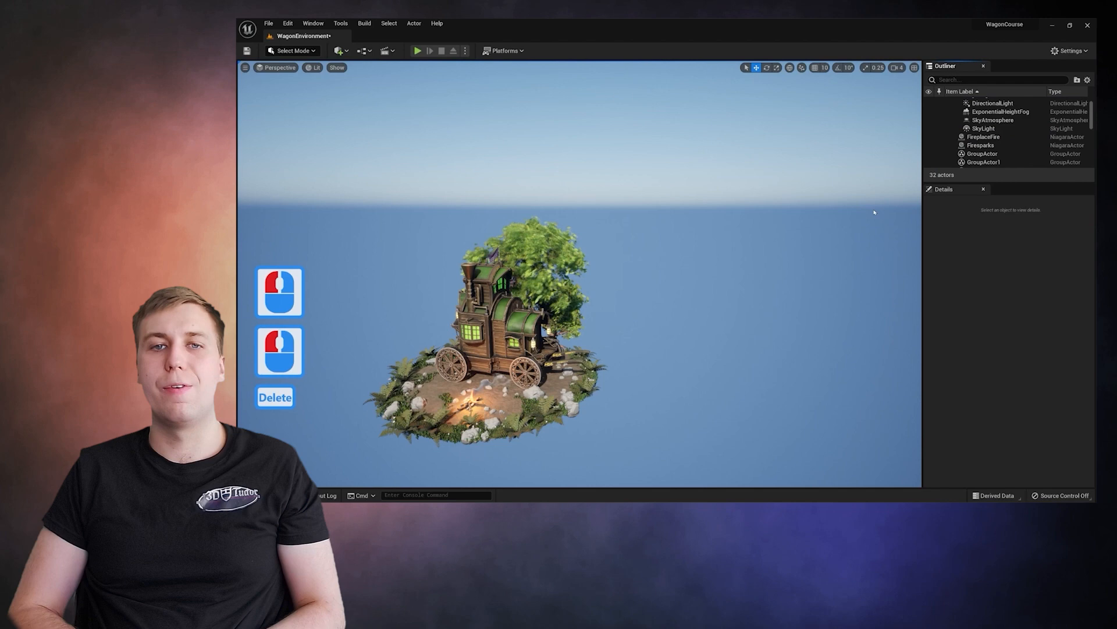
pyautogui.click(985, 128)
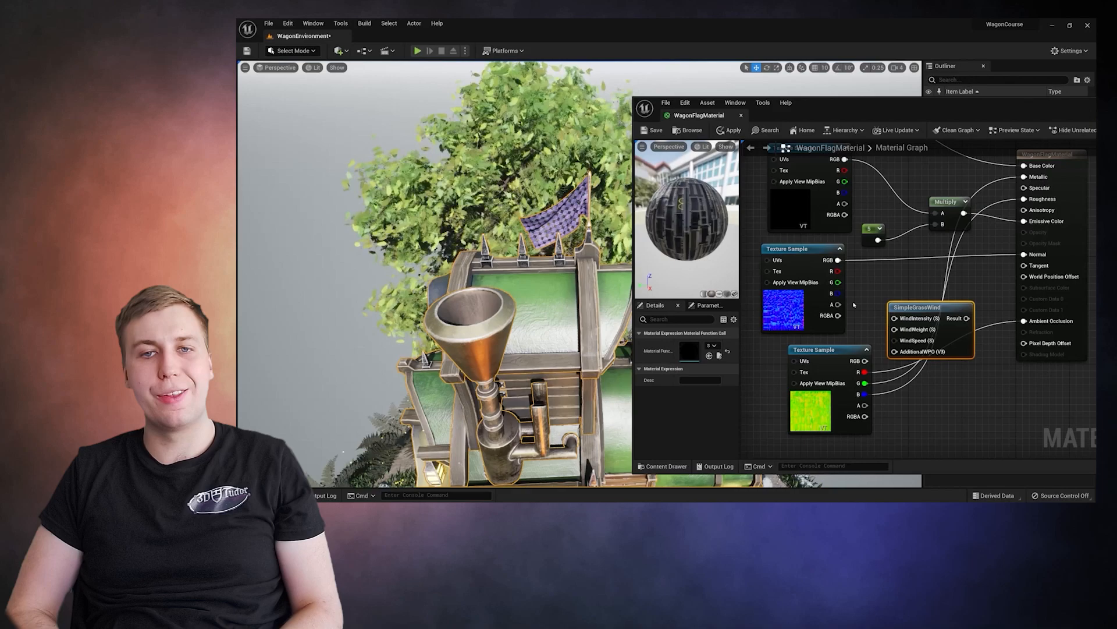
# Step: Save the flag material and switch the level editor into Mesh Paint mode
pyautogui.press('ctrl+s')
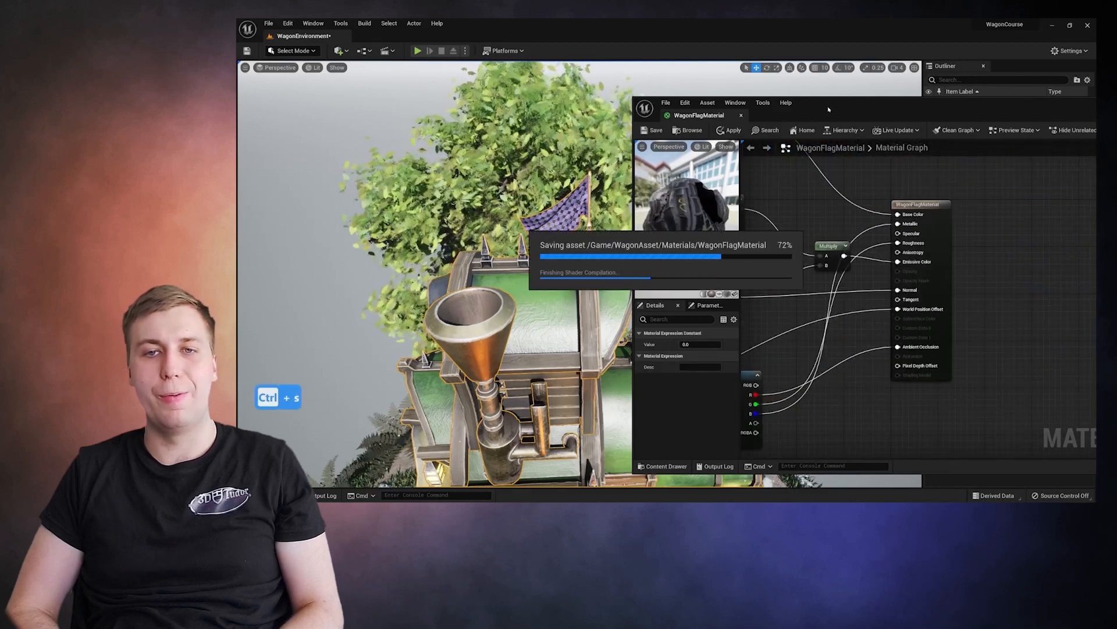
pyautogui.click(293, 50)
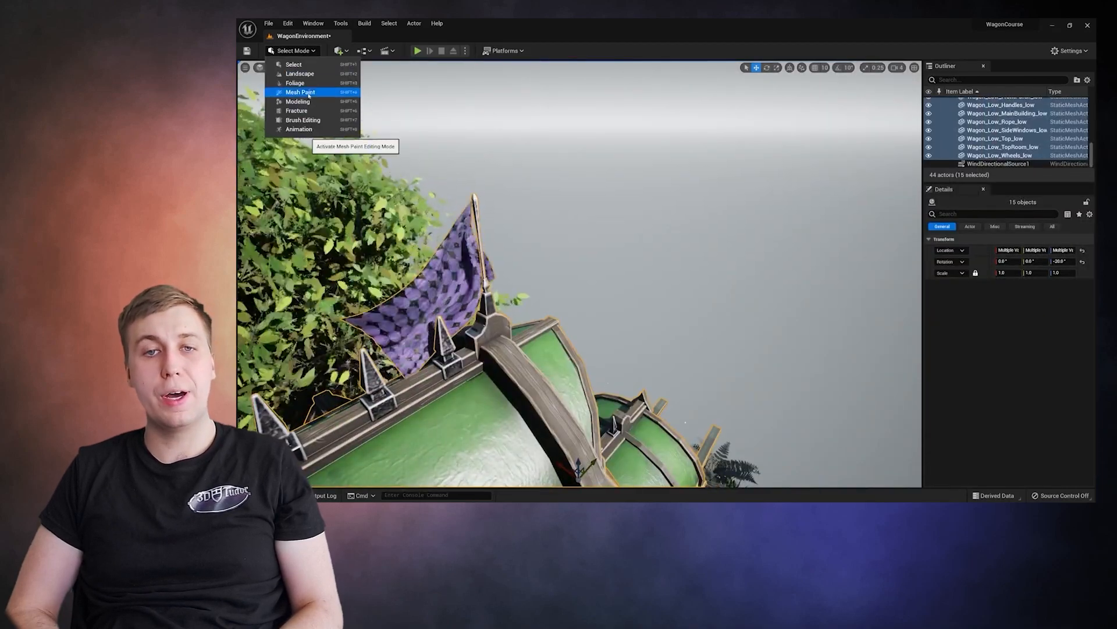
pyautogui.click(300, 92)
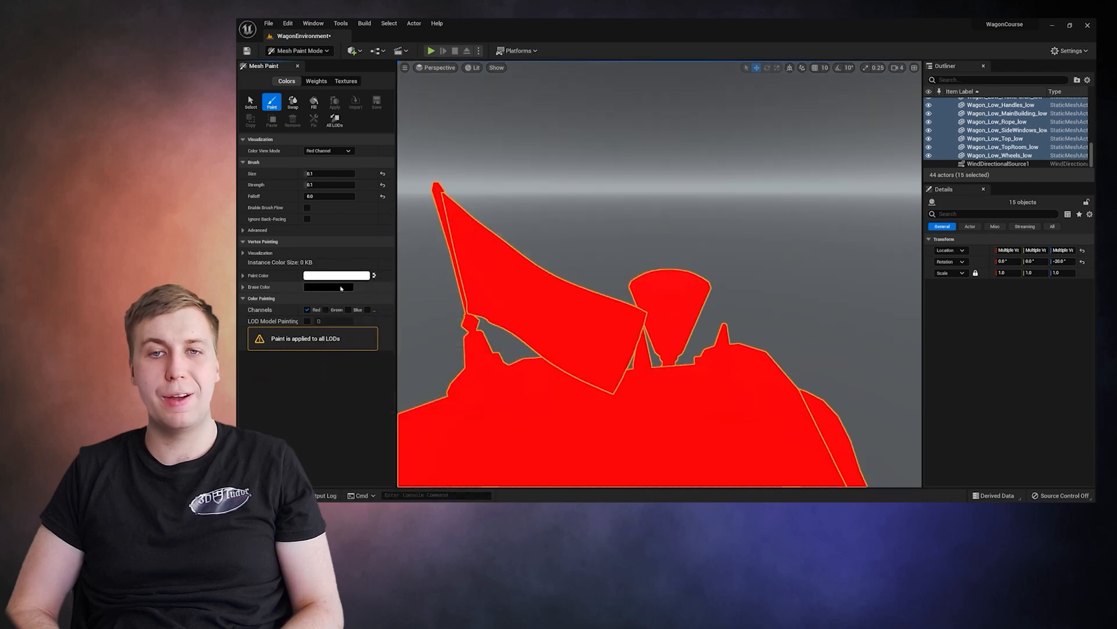